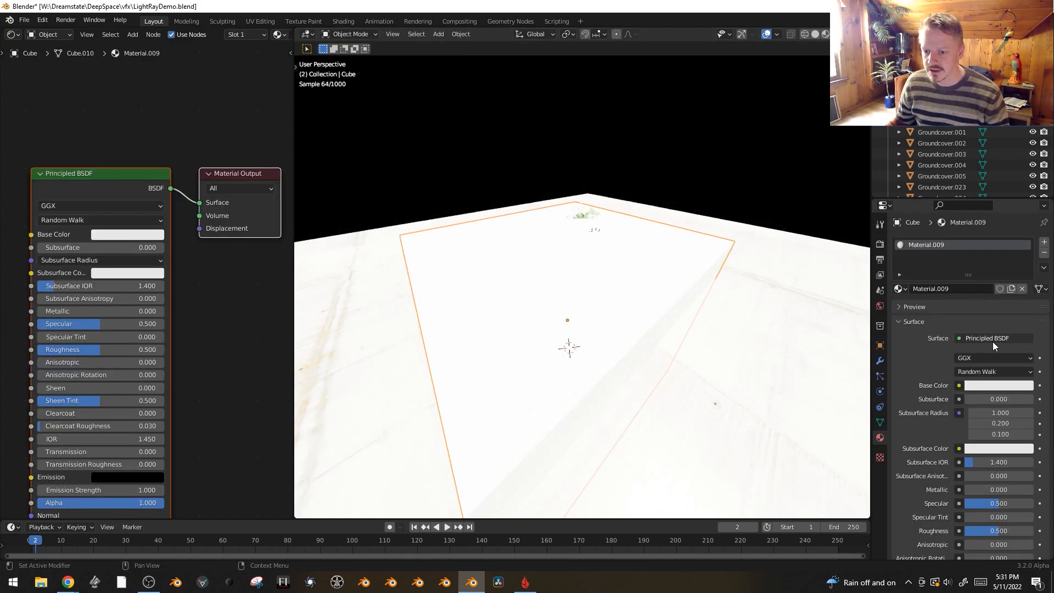
Step: Replace the cube's Principled BSDF with a Volume Scatter volume at density 0.01
left_click(993, 338)
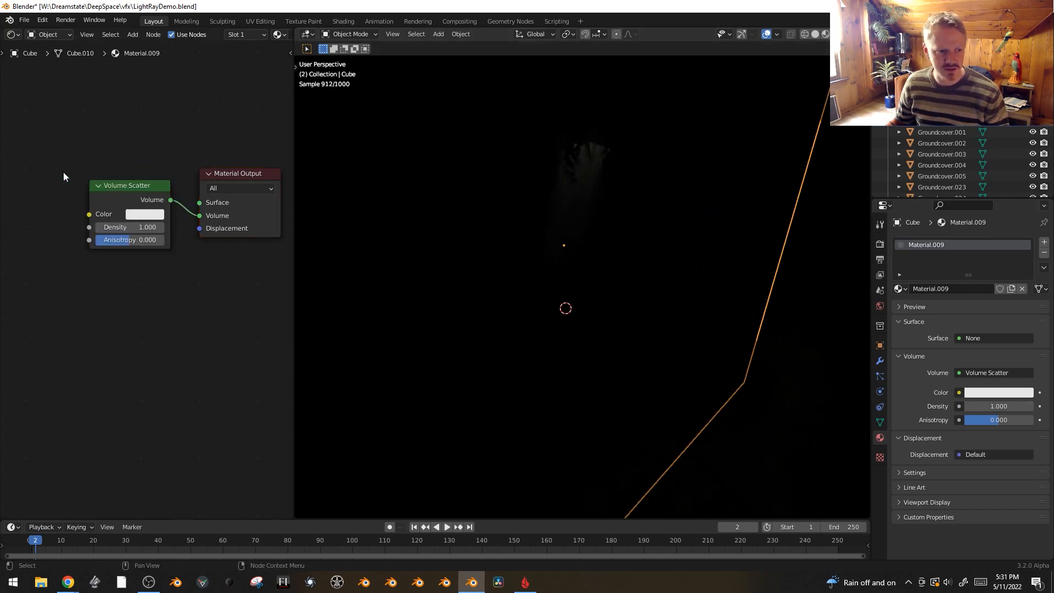
left_click_drag(148, 226, 141, 227)
type("0.010")
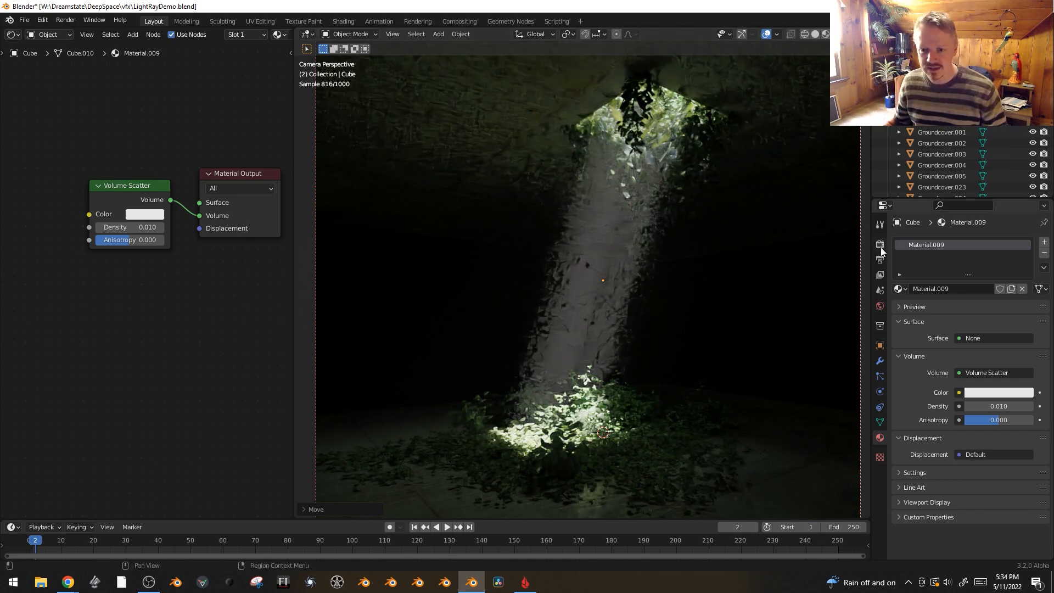
Step: Set the Viewport Noise Threshold in Render Properties to 0.001
left_click(879, 244)
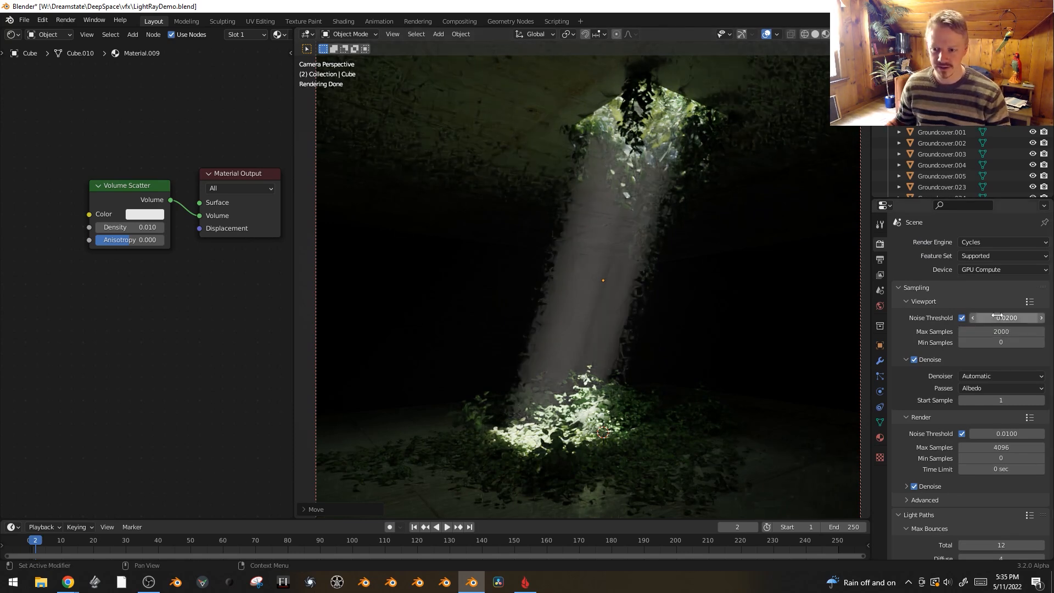
left_click(1000, 318)
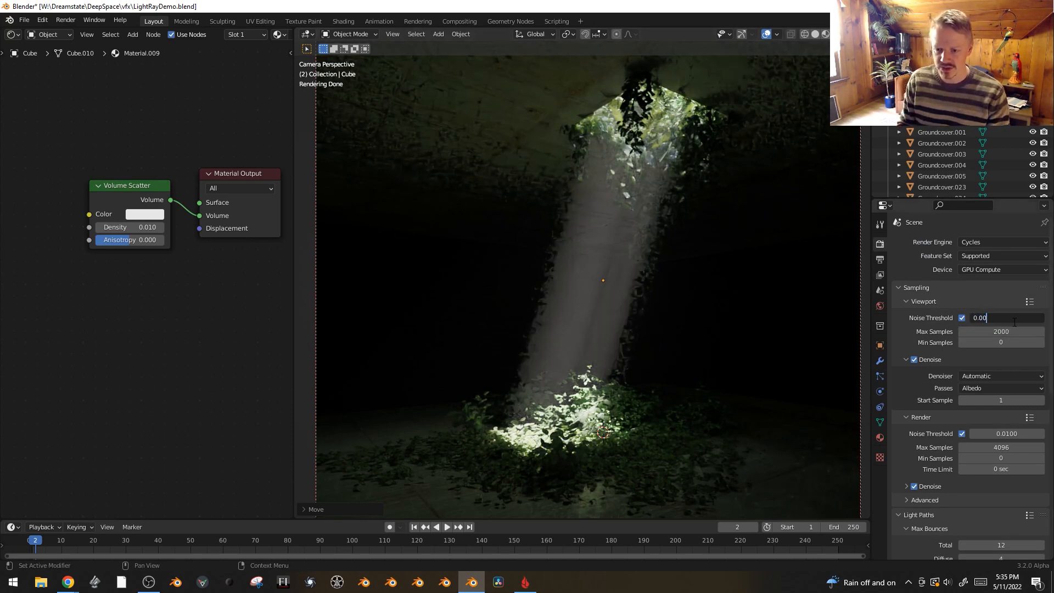
key("Return")
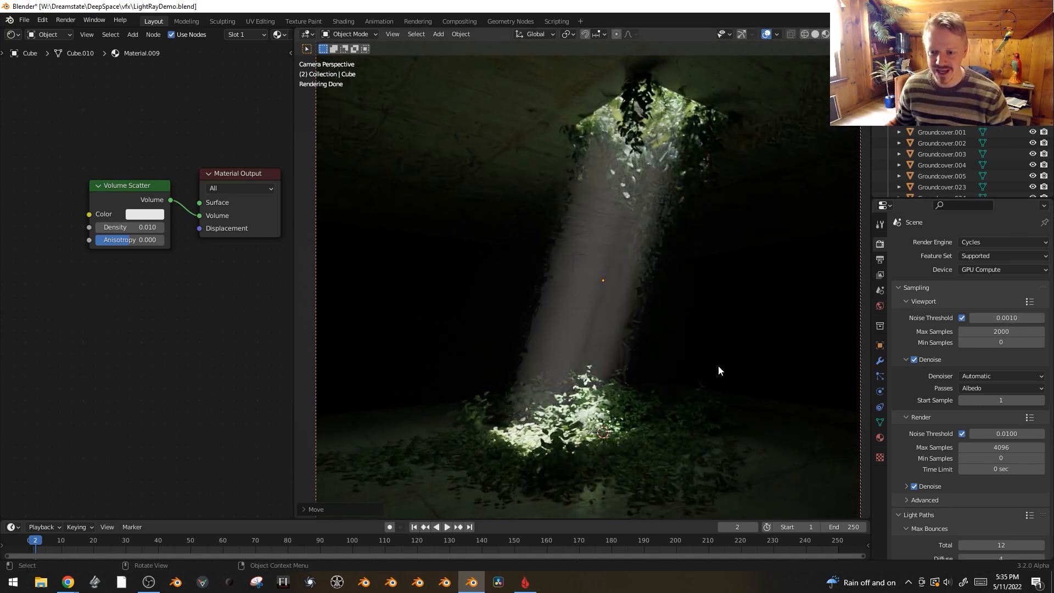
mouse_move(1000, 318)
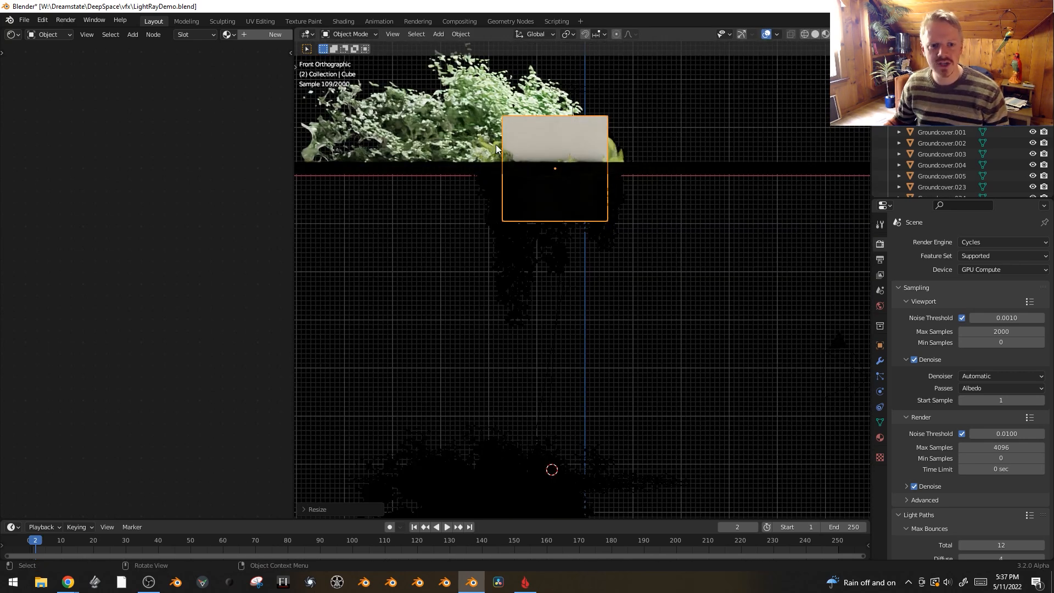
Step: Scale the new cube into a tall tilted beam with a white Emission volume of strength 0.3
key("Tab")
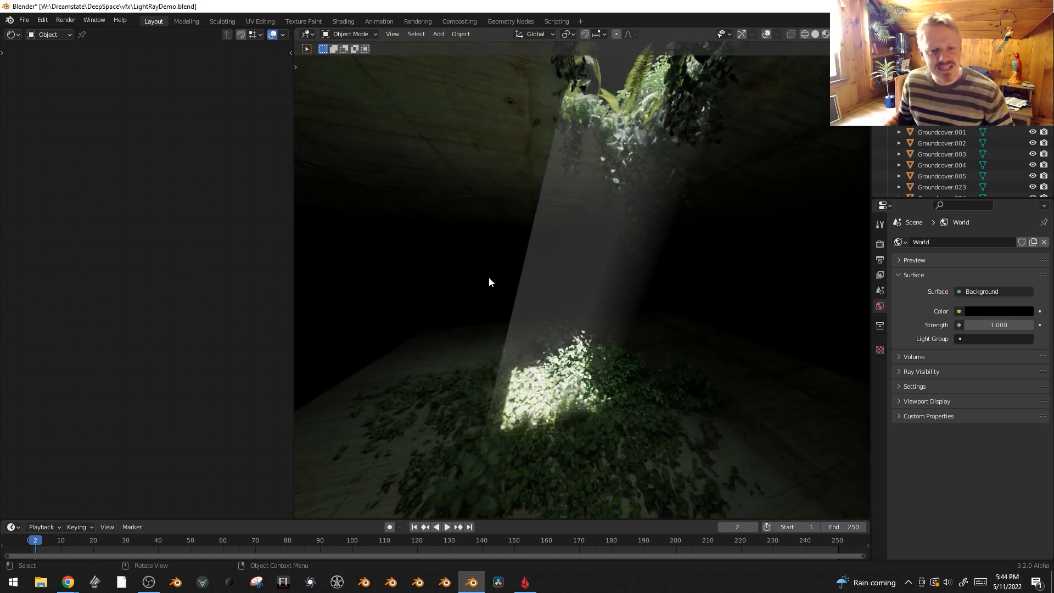
mouse_move(496, 419)
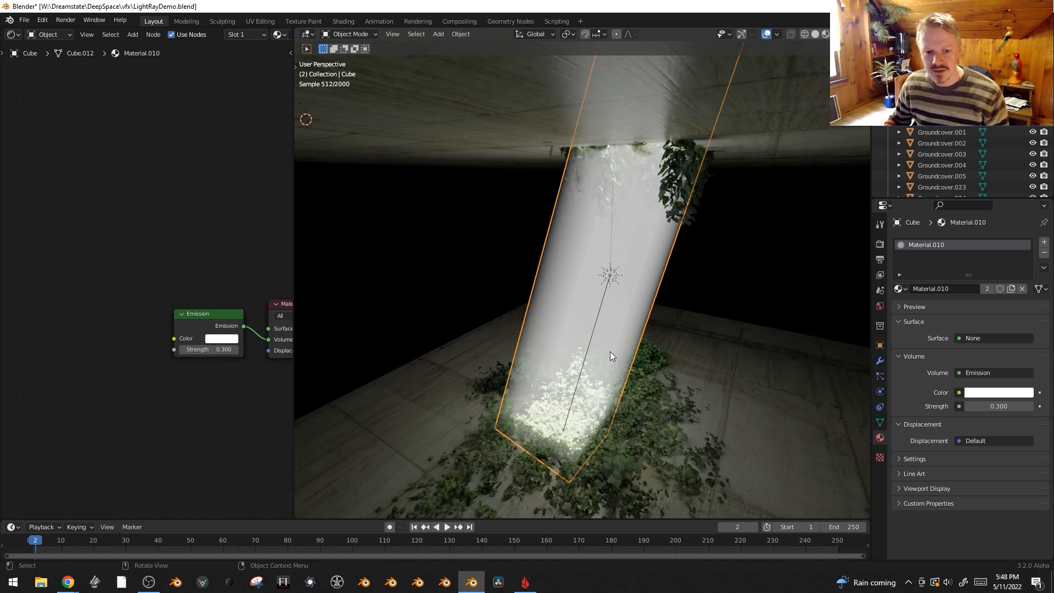
Step: Link the Emission material to the second cube and add a Spherical Gradient Texture with Mapping offset -0.5
key("/")
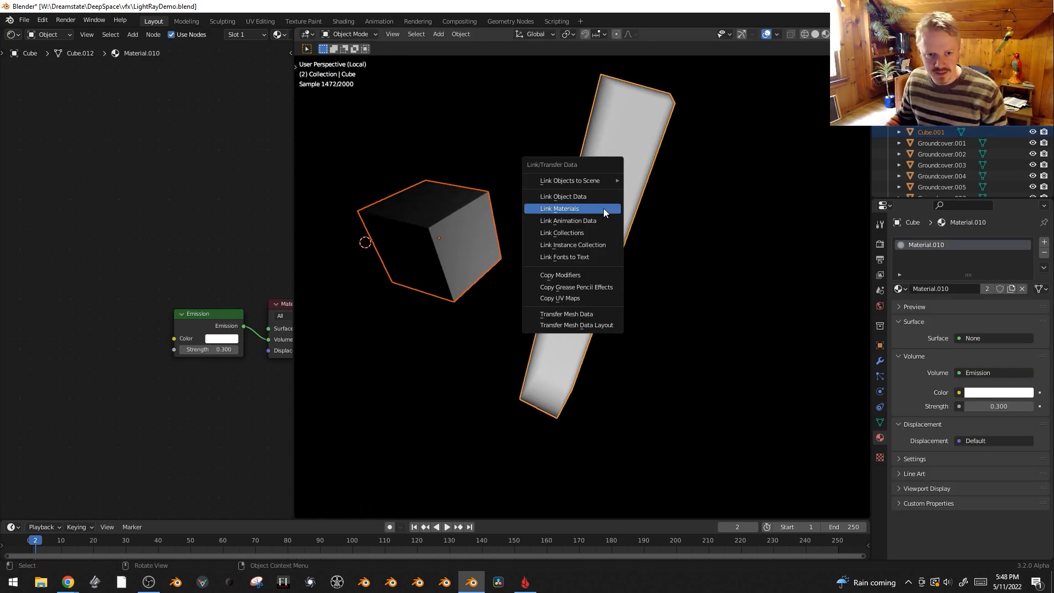
left_click(558, 207)
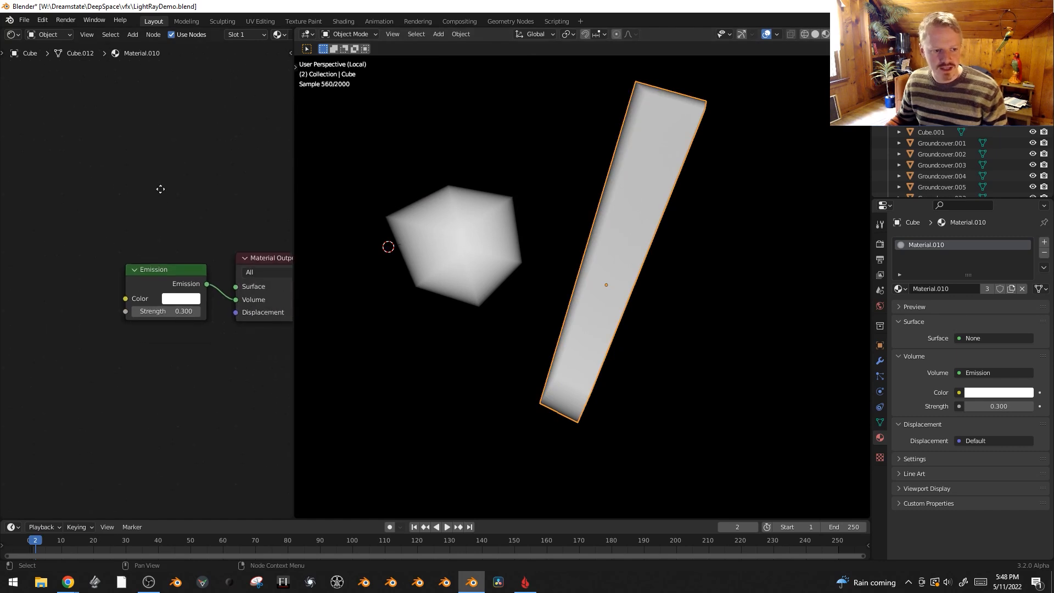
left_click(108, 239)
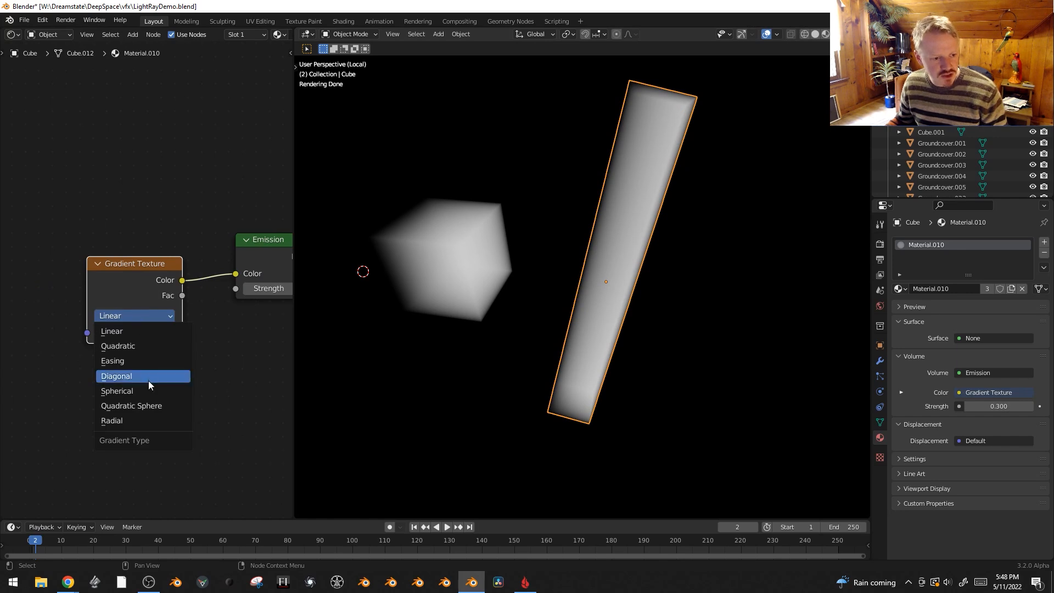
left_click(116, 390)
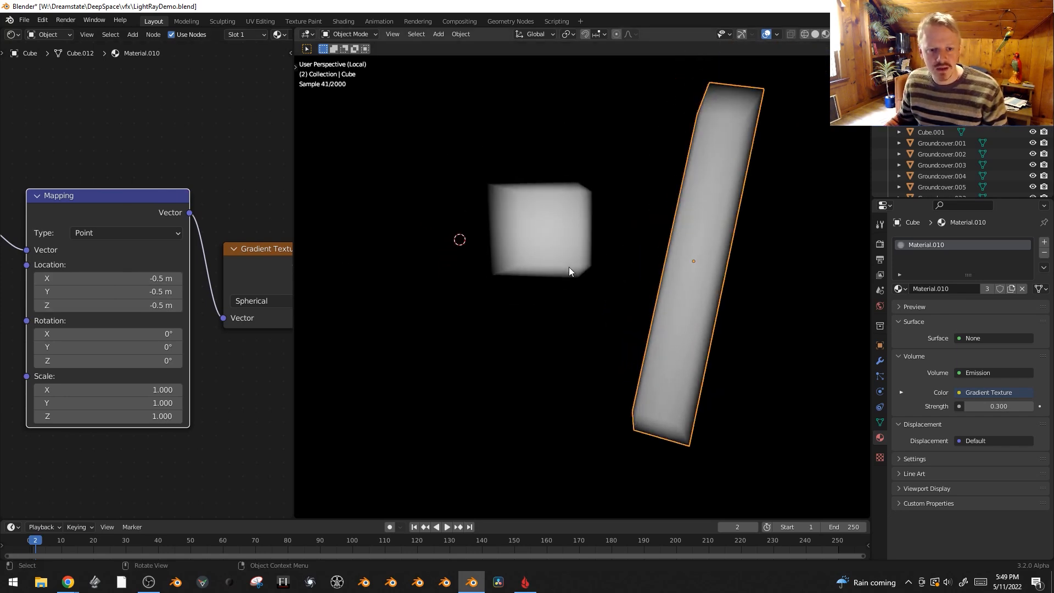
mouse_move(577, 254)
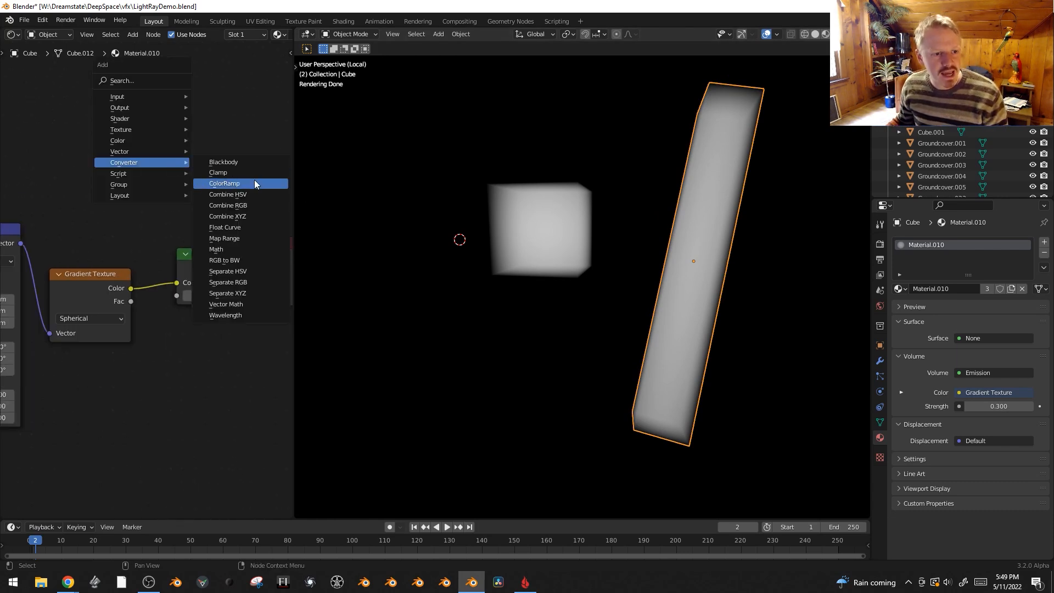
Step: Add a ColorRamp to soften the gradient, zero the Mapping Z scale, and set Strength 0.02
left_click(224, 183)
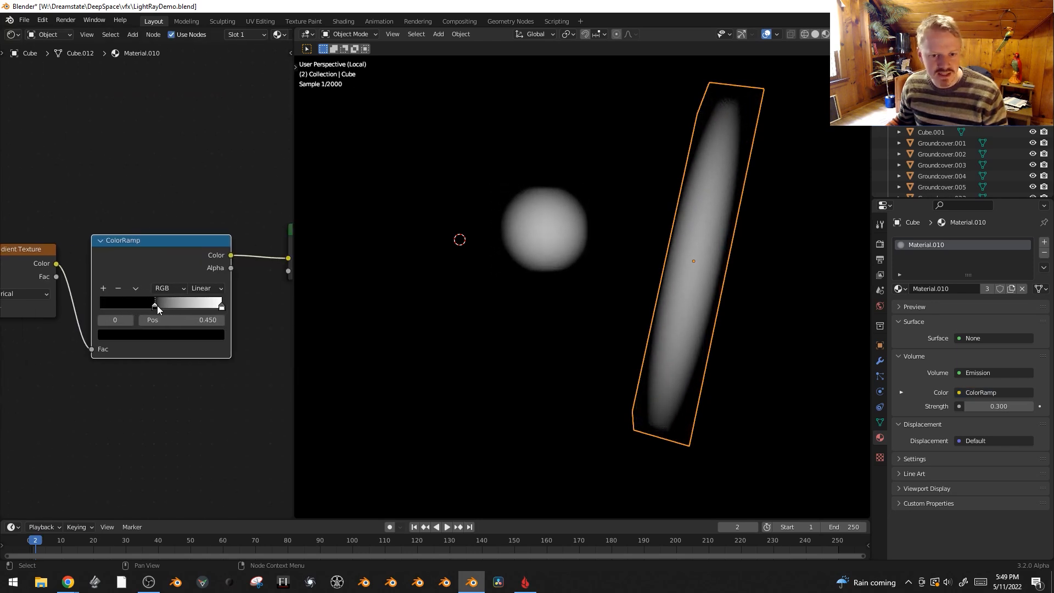
left_click_drag(154, 303, 164, 303)
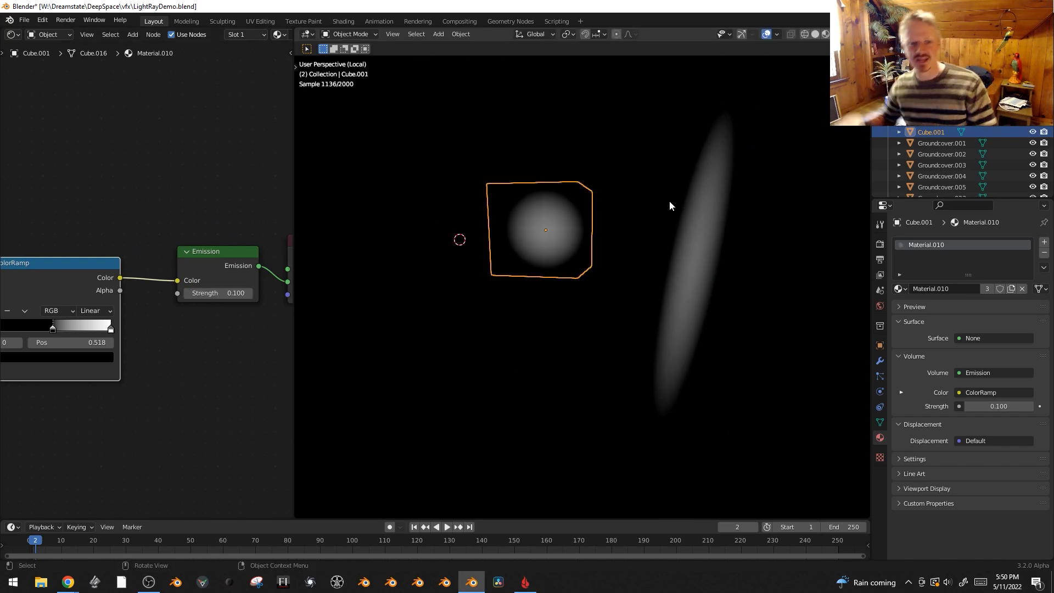
double_click(216, 292)
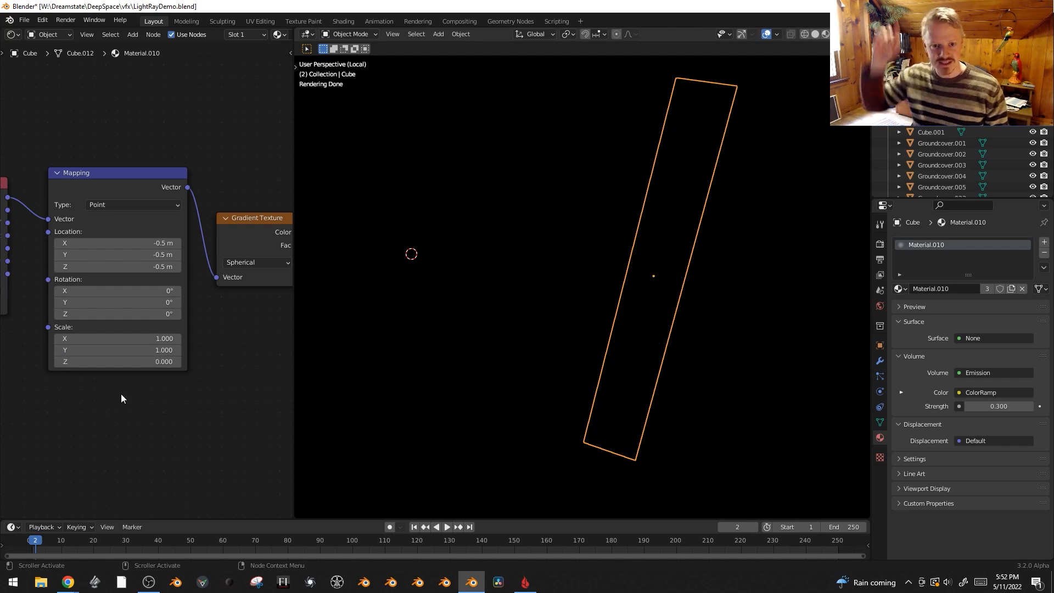
double_click(118, 266)
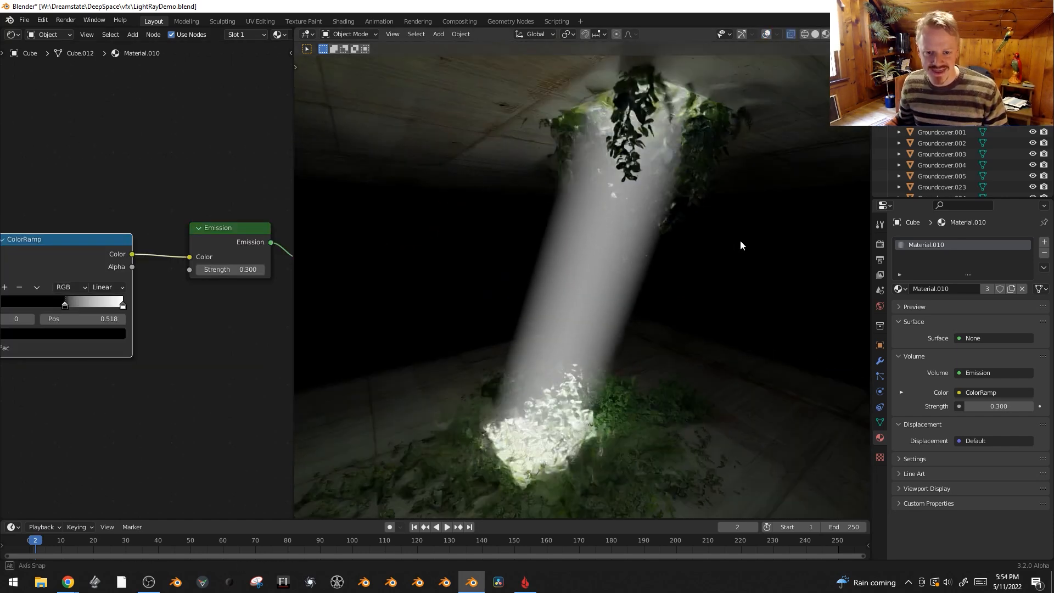
double_click(228, 269)
type("0.020")
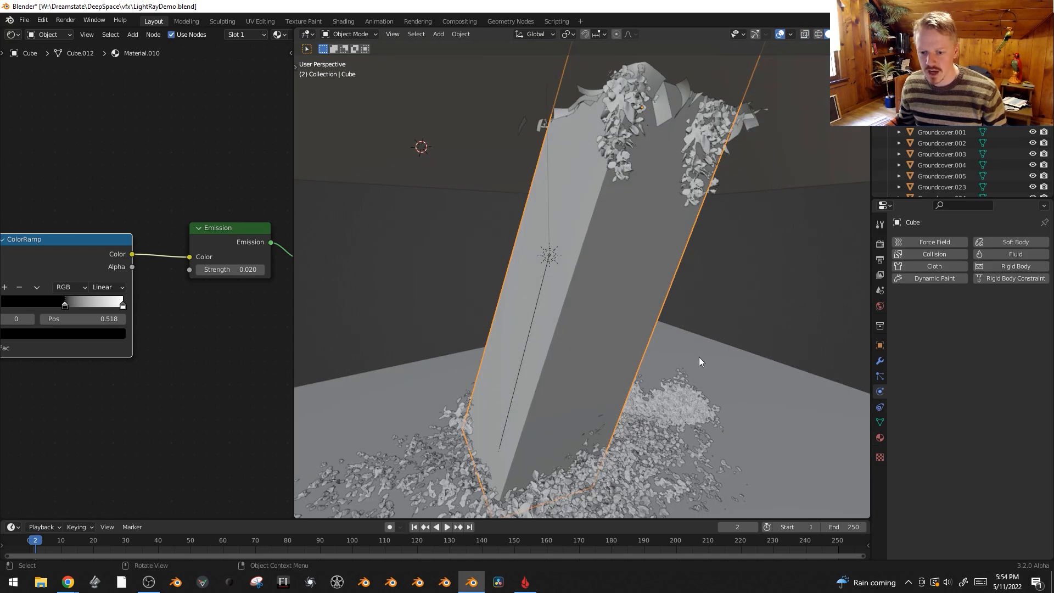
Step: Add a Copy Rotation constraint targeting the Sun and a Voronoi Texture node
left_click(879, 406)
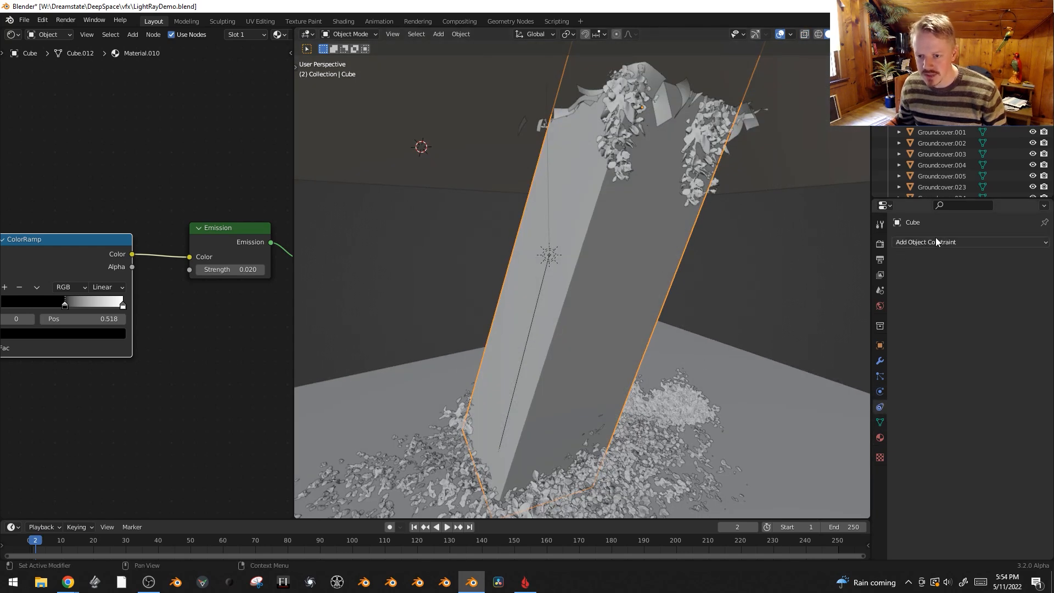
left_click(934, 241)
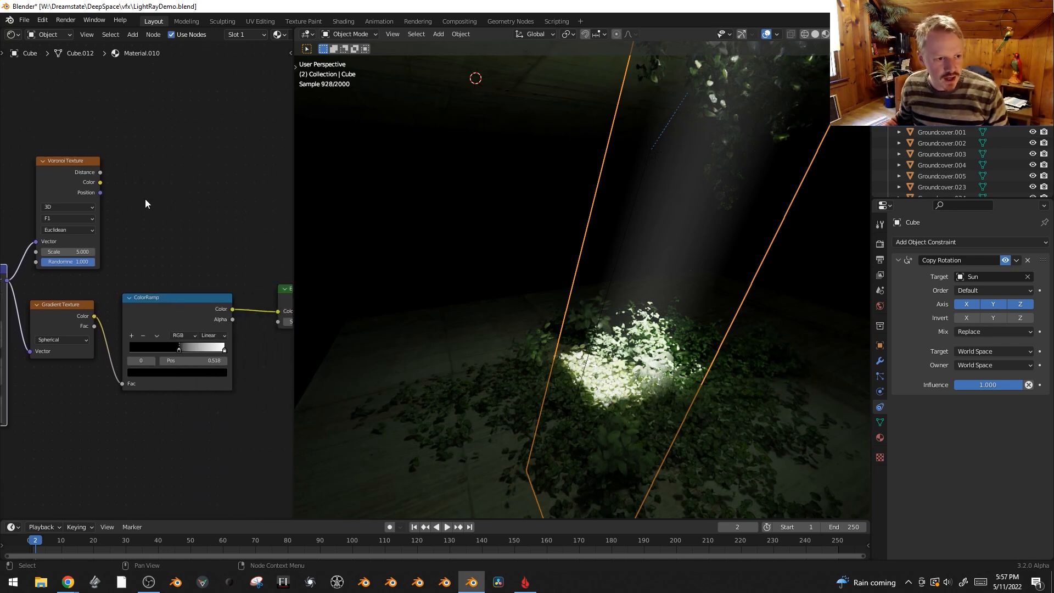
Step: Position the Voronoi Texture node and wire its Distance through the Mix node into Emission Color
left_click_drag(99, 182, 269, 302)
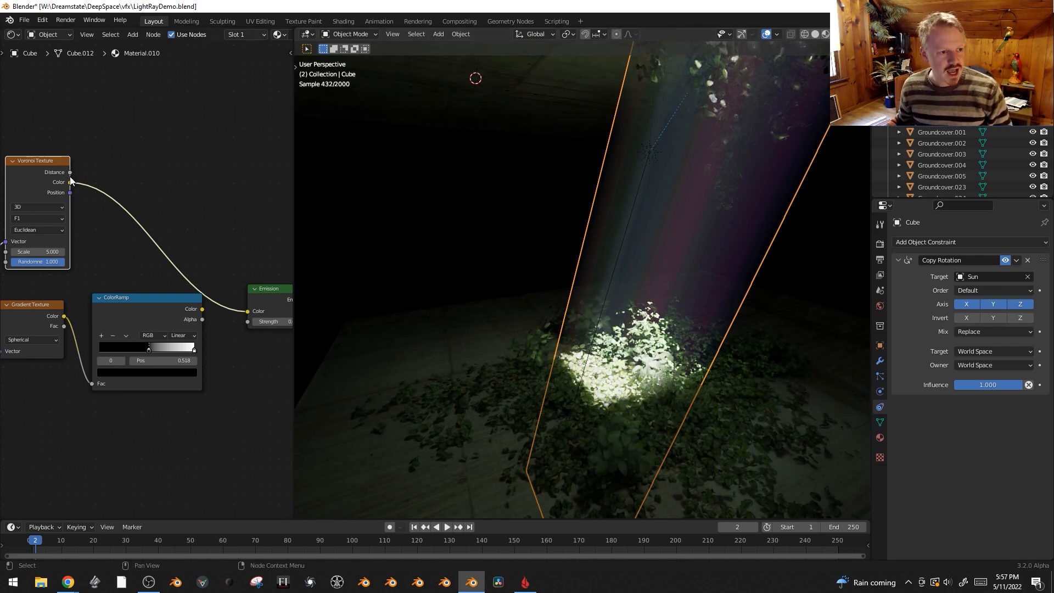
left_click_drag(71, 182, 256, 329)
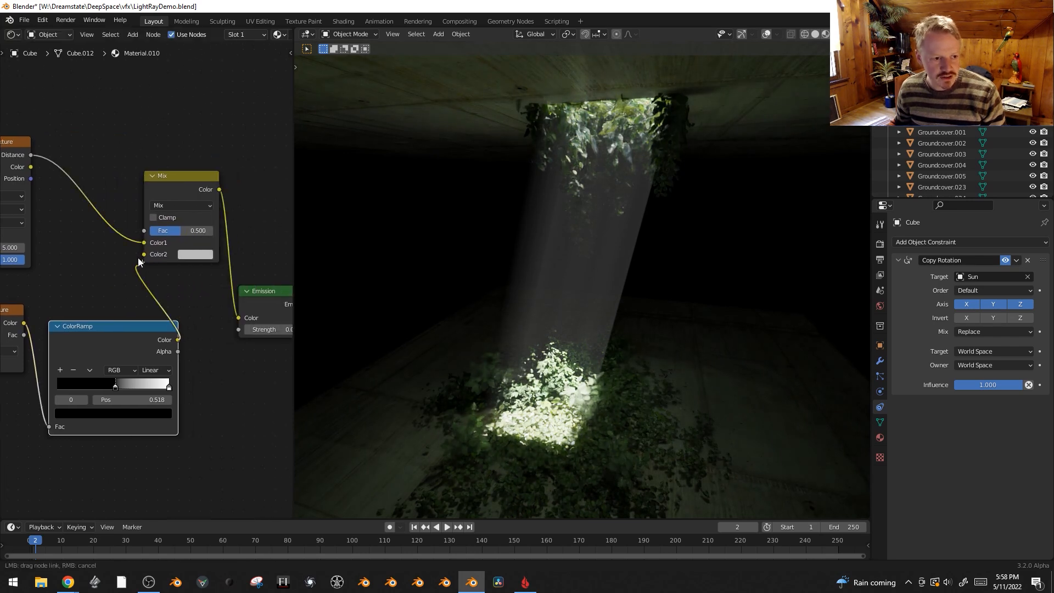
Step: Set the Mix node to Multiply, raise the Voronoi Scale, and enter emission strength 0.200
left_click(181, 204)
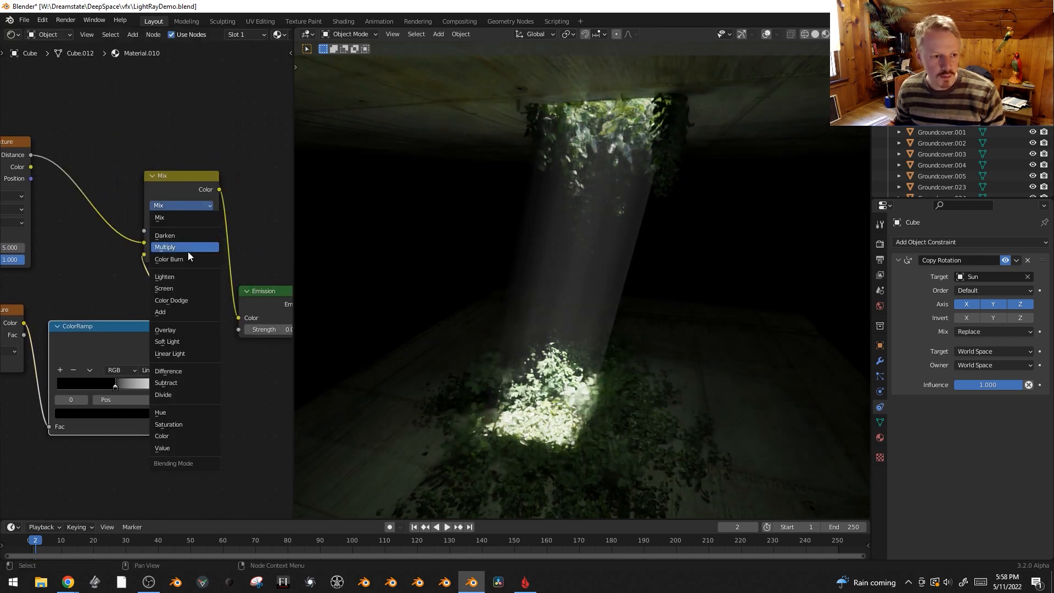
left_click(164, 247)
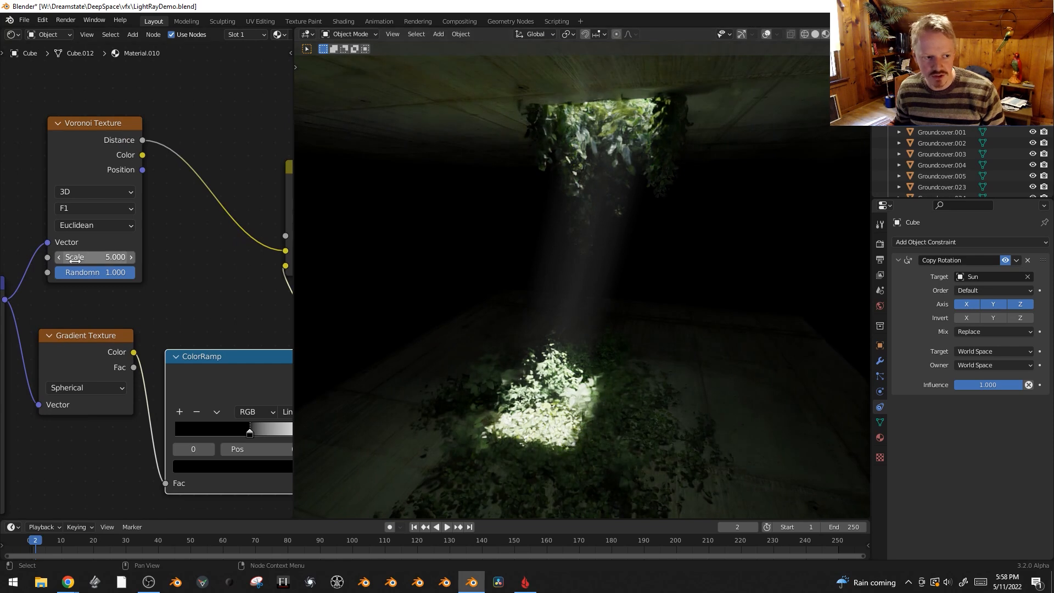
left_click_drag(94, 257, 161, 257)
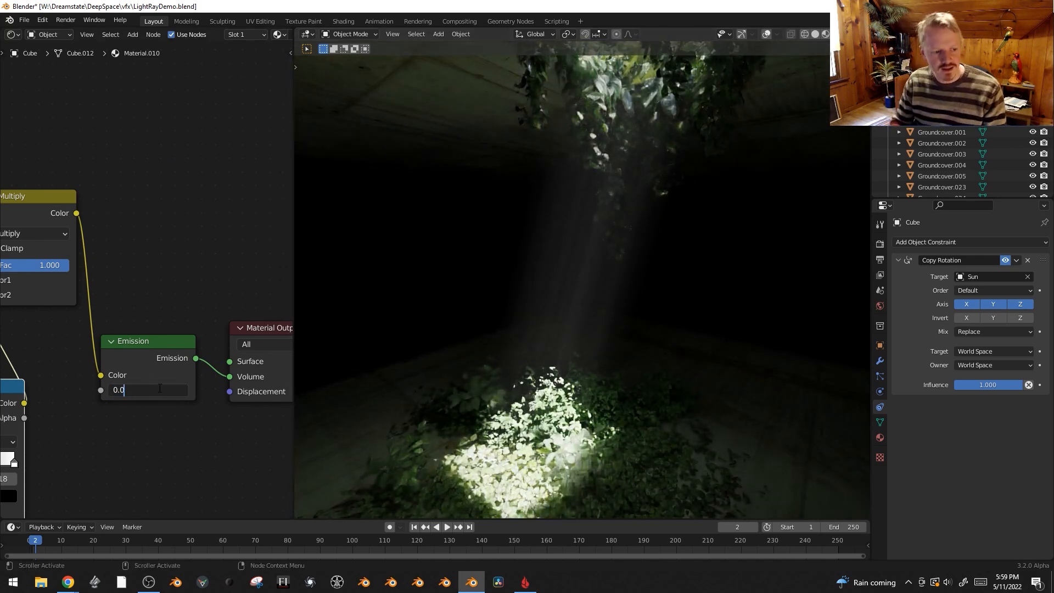
type("0.200")
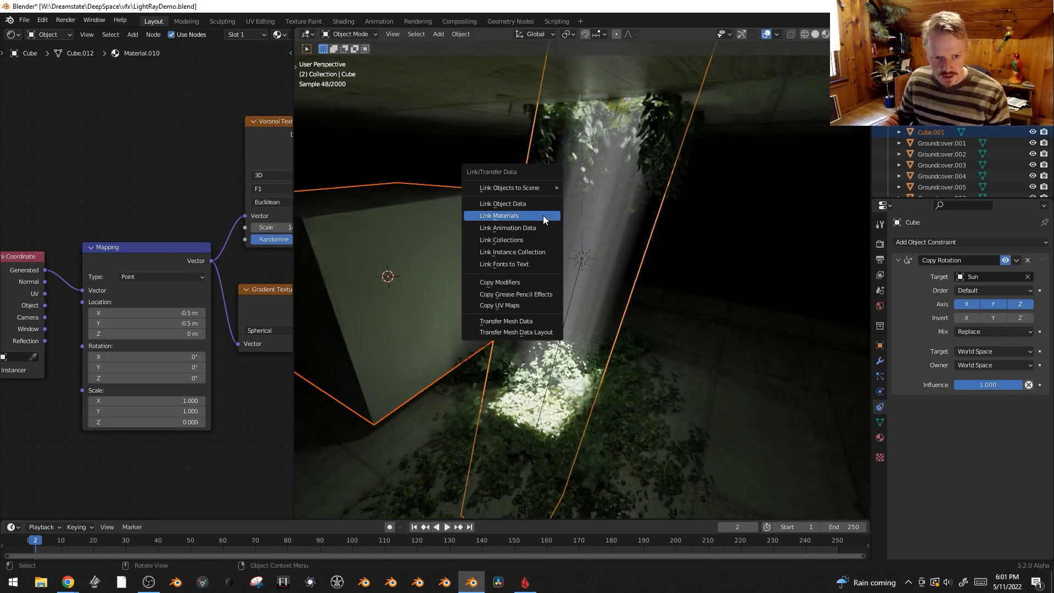
Step: Link the beam material from the original cube to Cube.001 via Ctrl+L
left_click(498, 215)
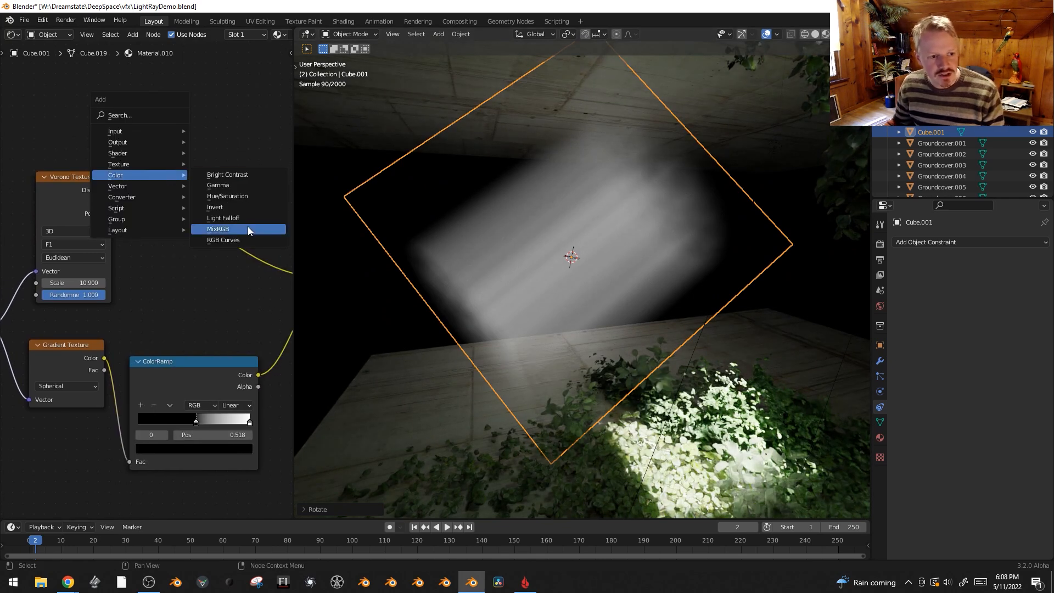
Step: Insert an RGB Curves node after the Voronoi texture and bend the curve down to darken it
left_click(224, 240)
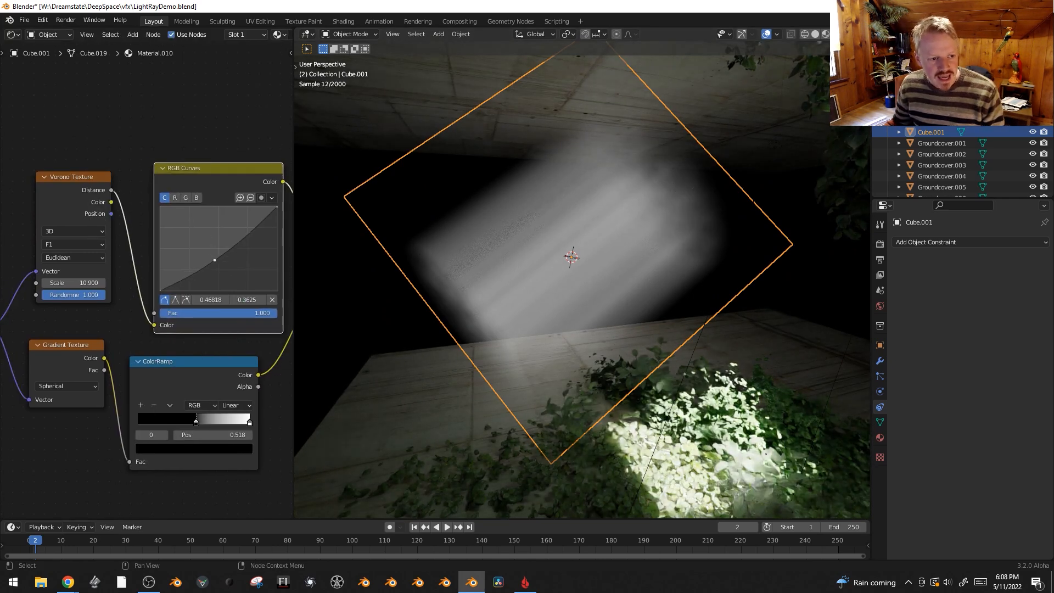
left_click_drag(212, 260, 224, 276)
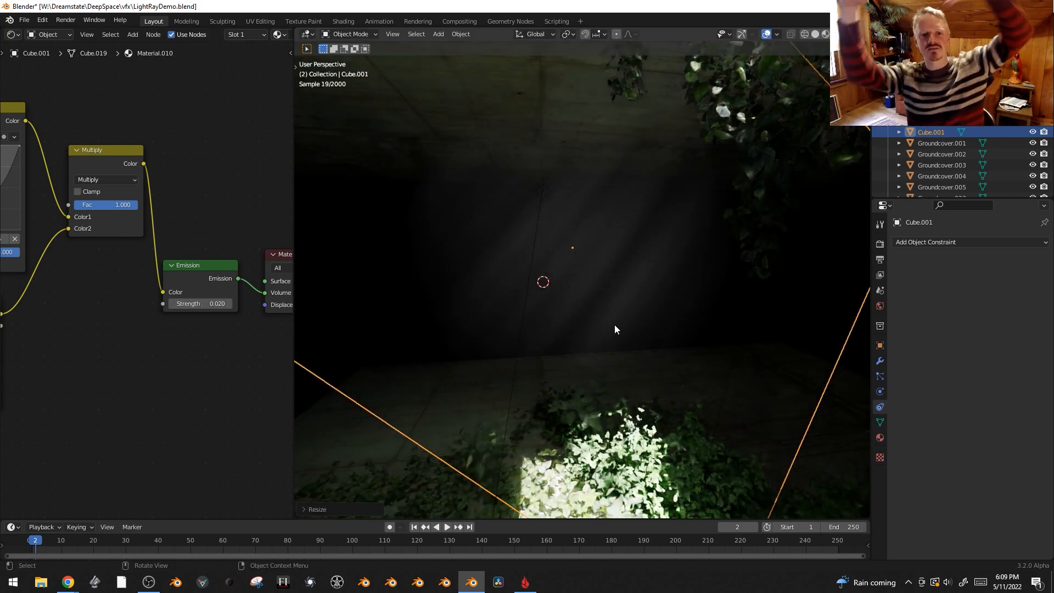
Step: Give Cube.001 the Sun's rotation and Voronoi scale 18.9, then scale it larger
key("g")
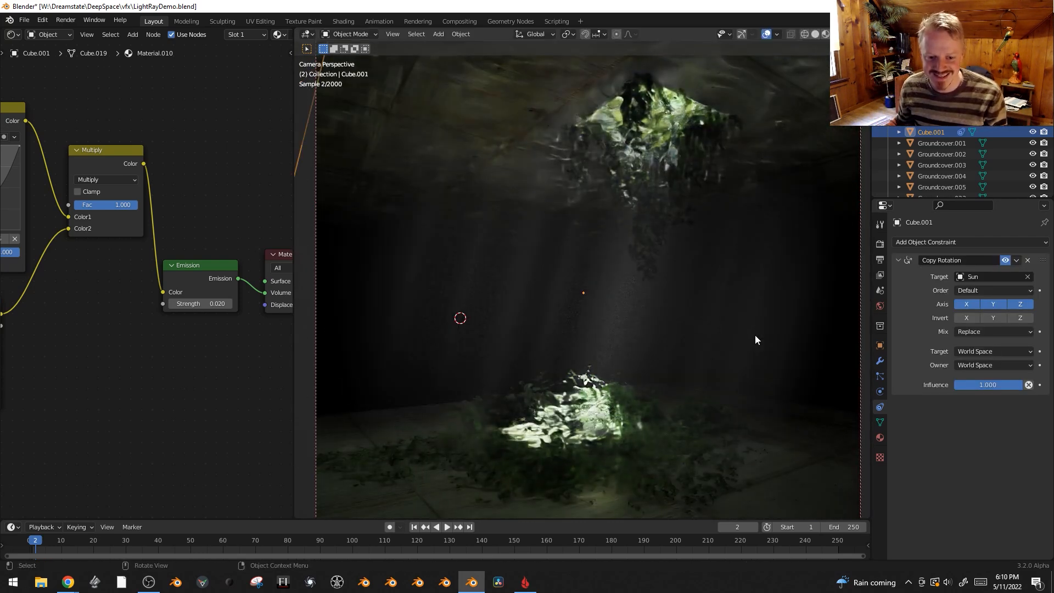
key("s")
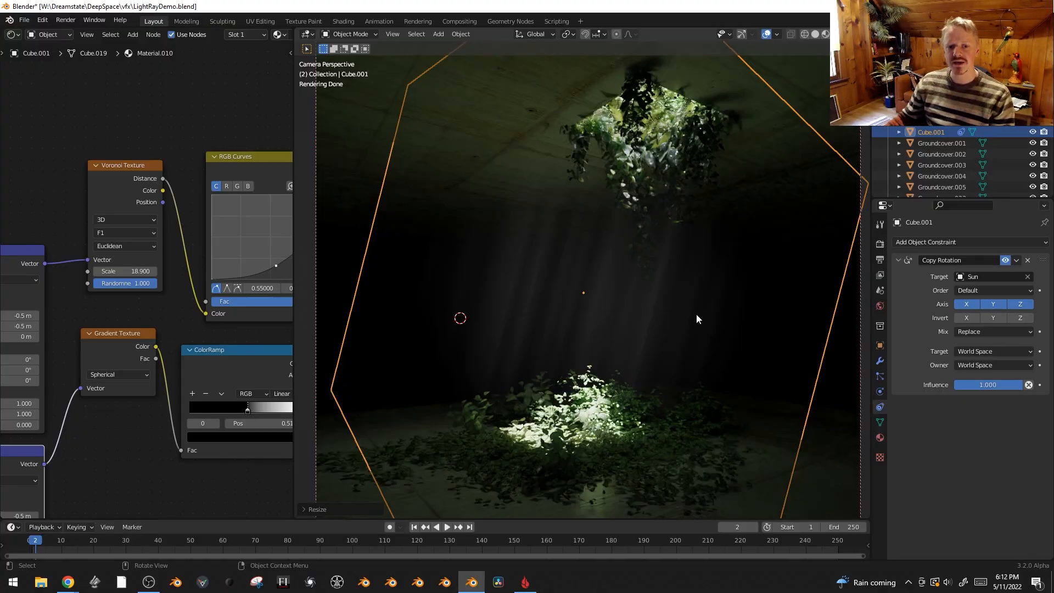
left_click_drag(697, 318, 757, 323)
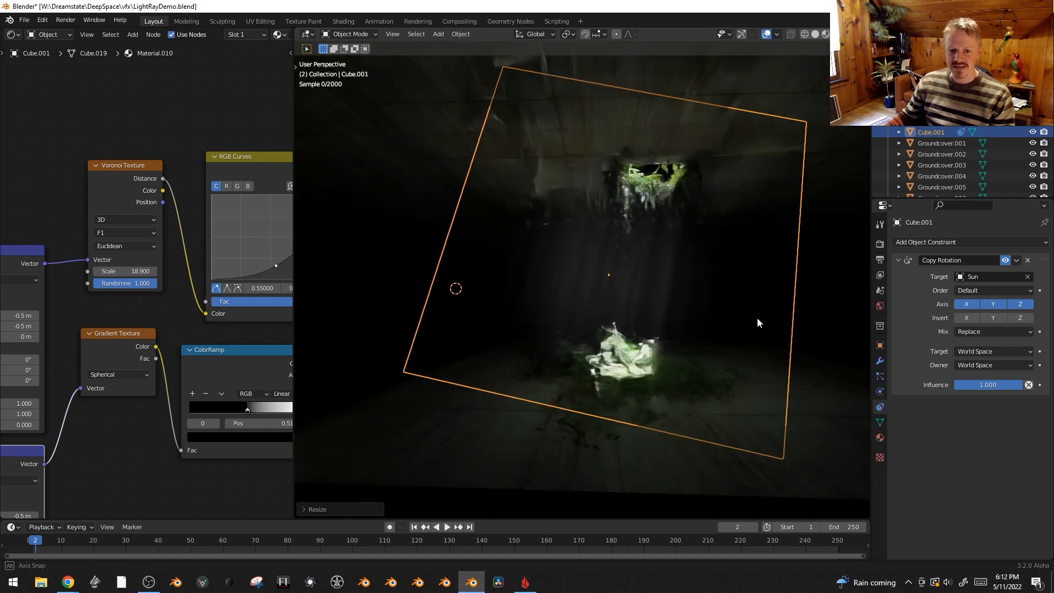
key("s")
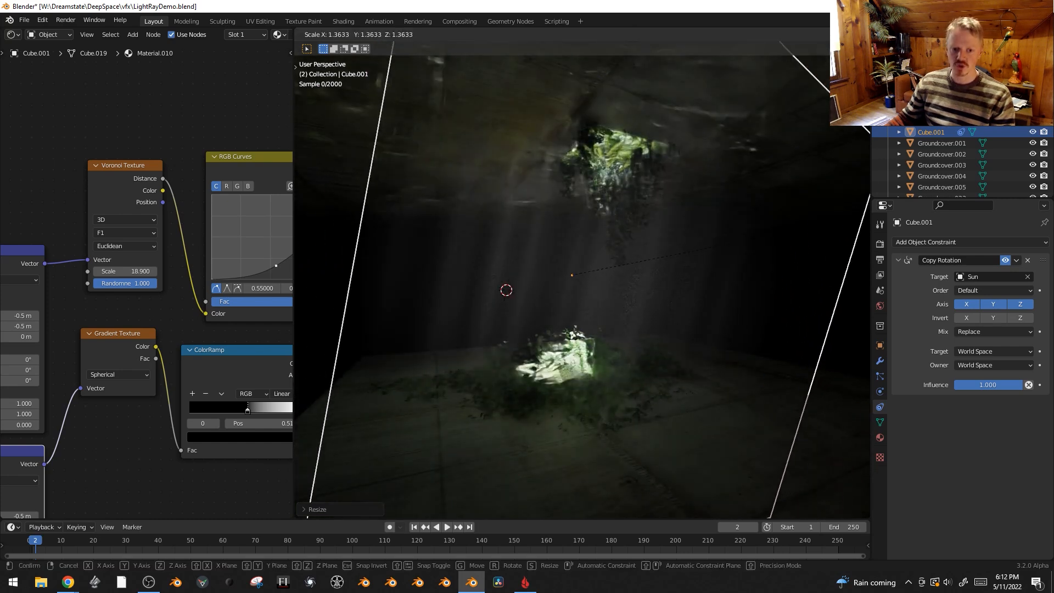